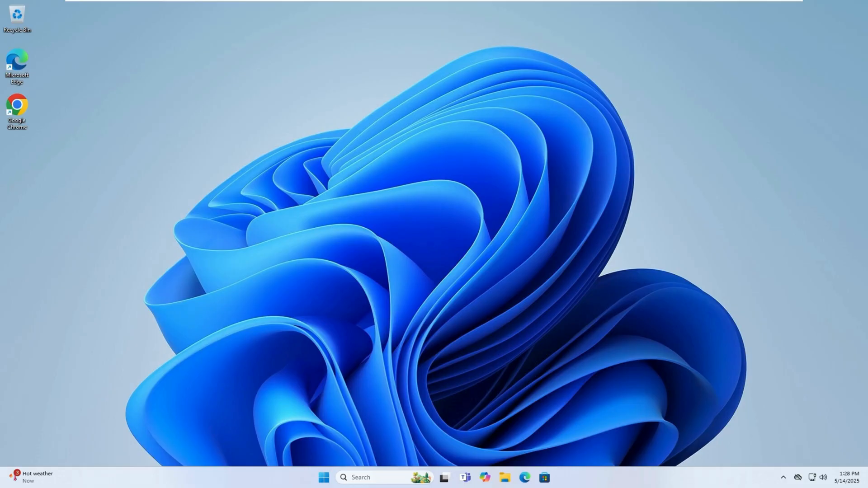
Step: Search Start for "troubleshoot settings" and open the System › Troubleshoot page
type("troubleshoot settings")
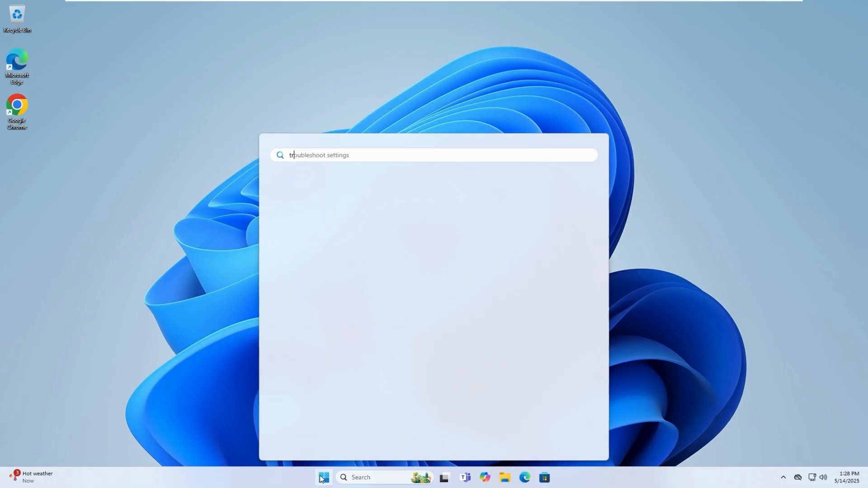
type("troubleshoot settings")
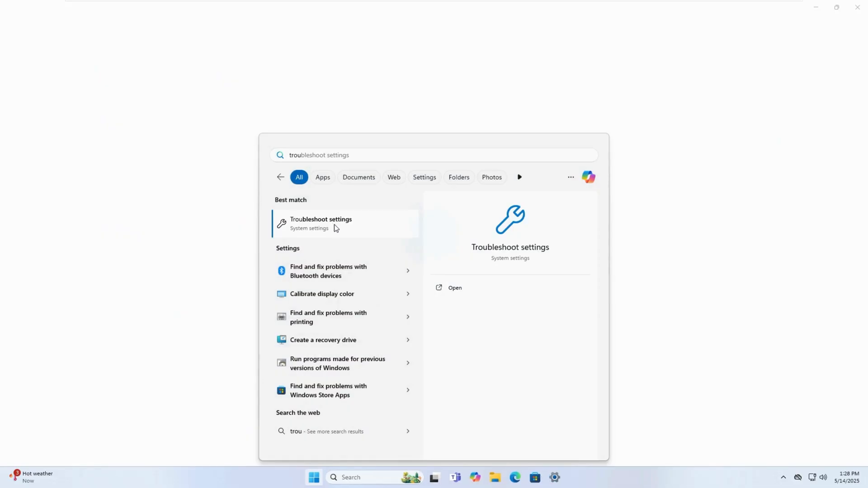
left_click(320, 223)
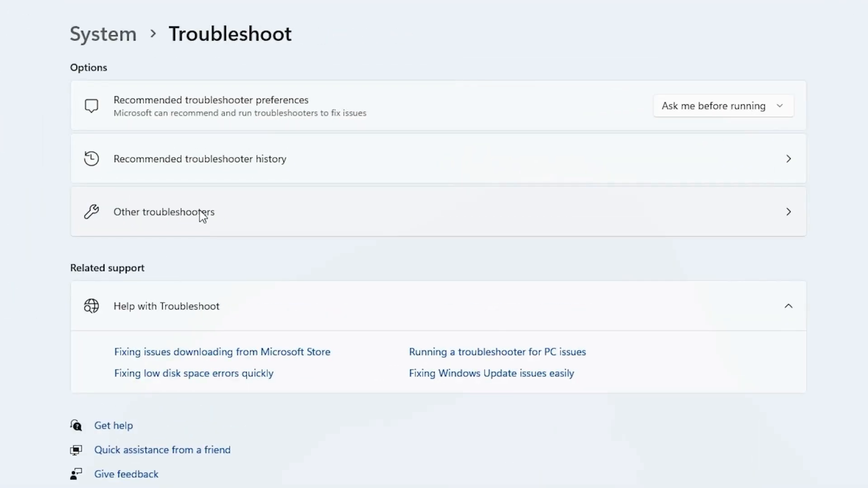
Step: Run the Windows Update troubleshooter from Other troubleshooters and close its report
left_click(163, 211)
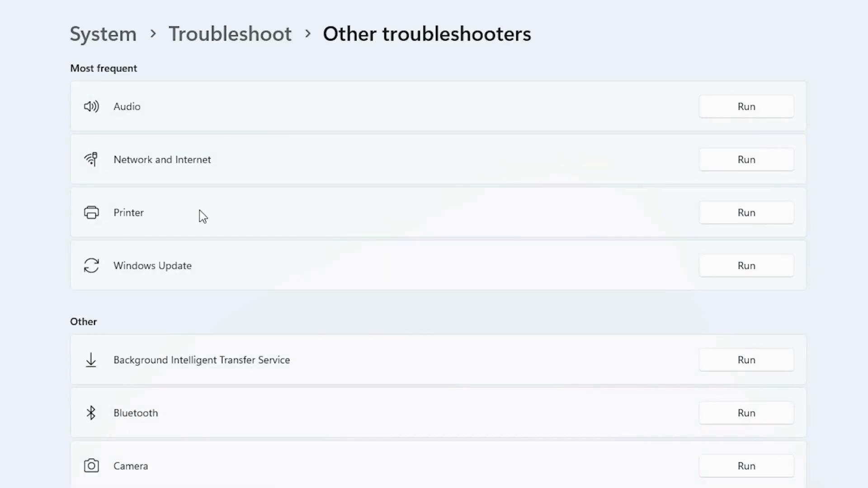
mouse_move(747, 278)
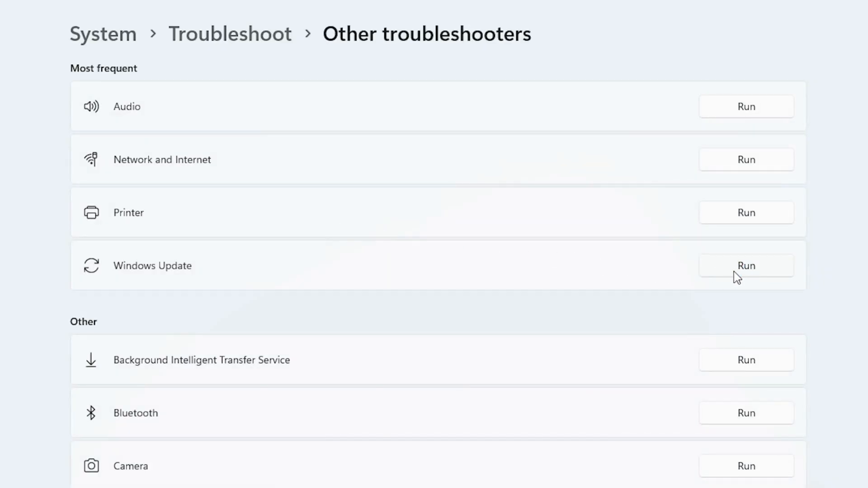
left_click(745, 264)
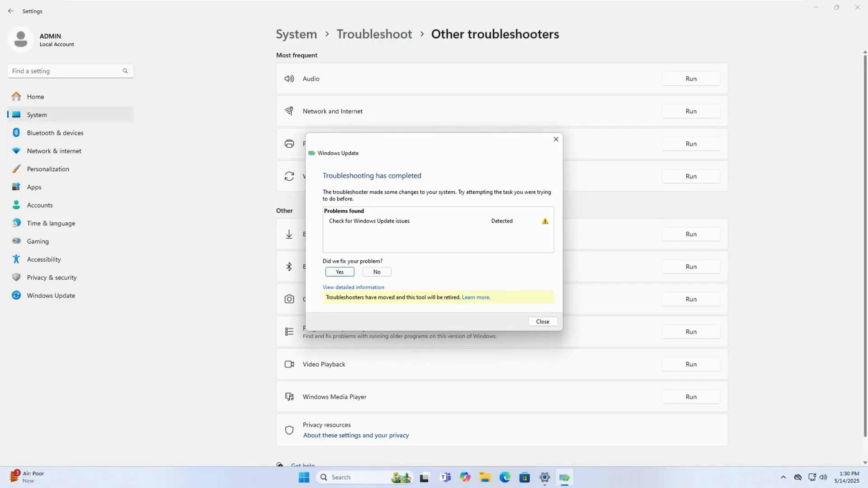
mouse_move(403, 245)
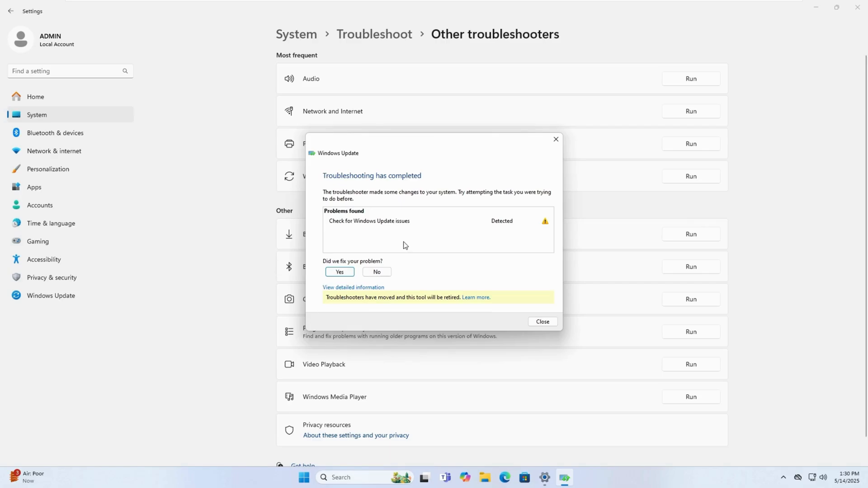
left_click(541, 322)
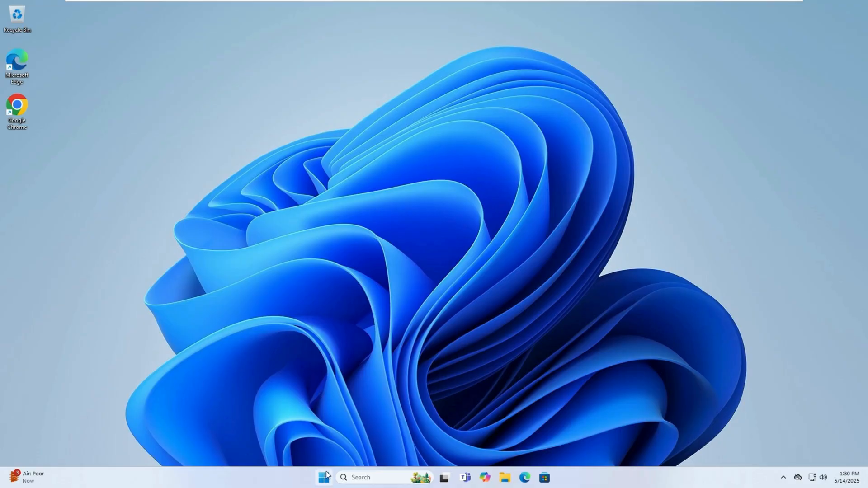
Step: Search Start for "cmd" and launch Command Prompt with Run as administrator
left_click(324, 477)
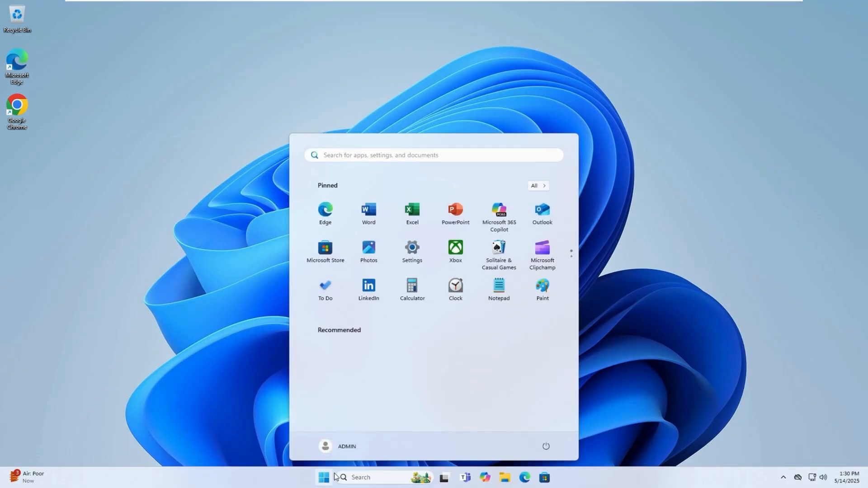
type("cmd")
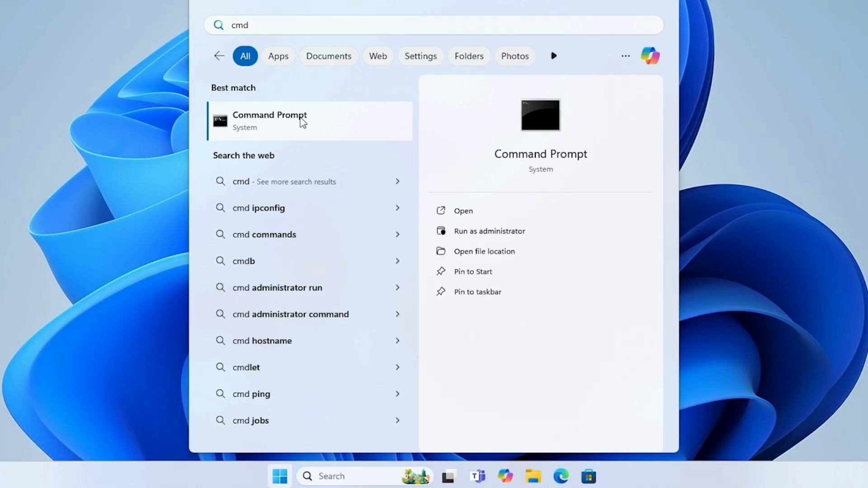
right_click(269, 120)
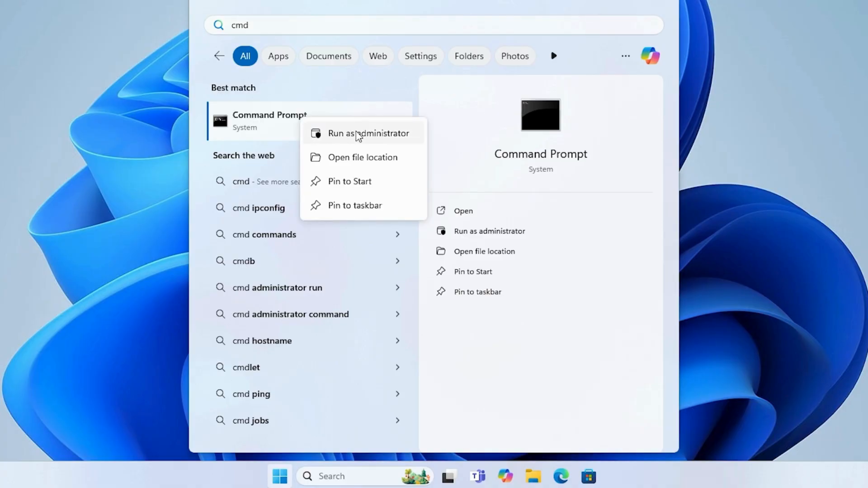
left_click(369, 133)
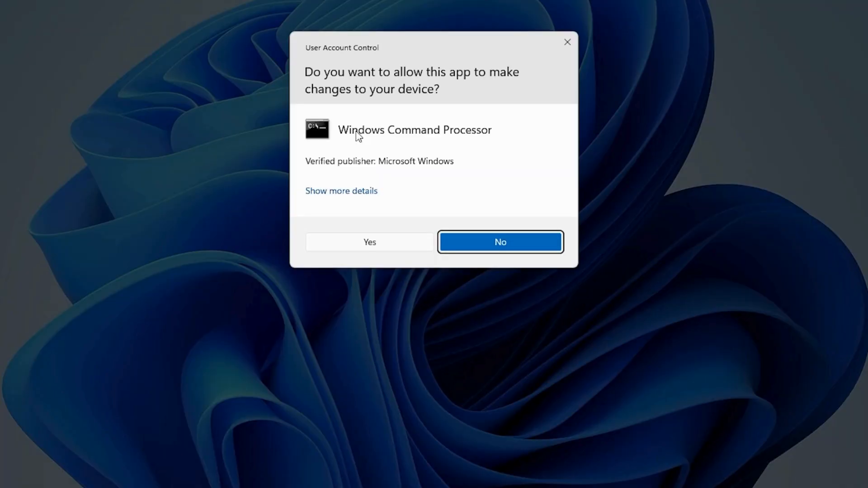
mouse_move(365, 252)
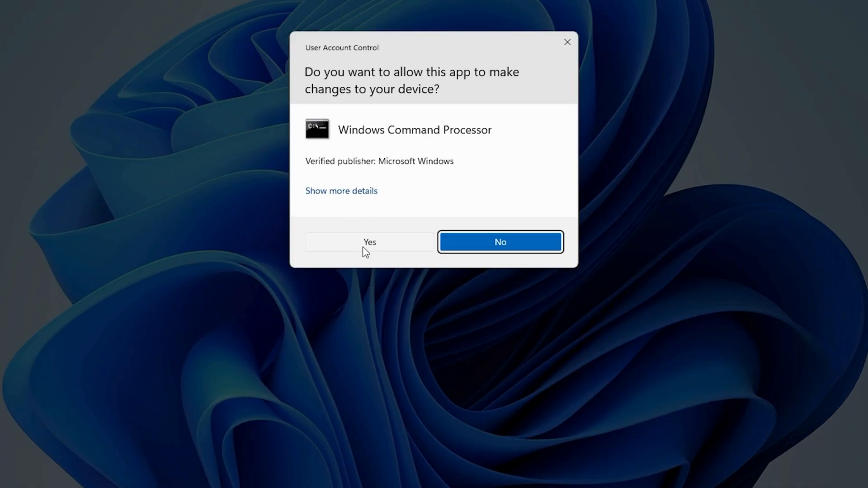
Step: Approve the User Account Control prompt to open the elevated Command Prompt
left_click(369, 243)
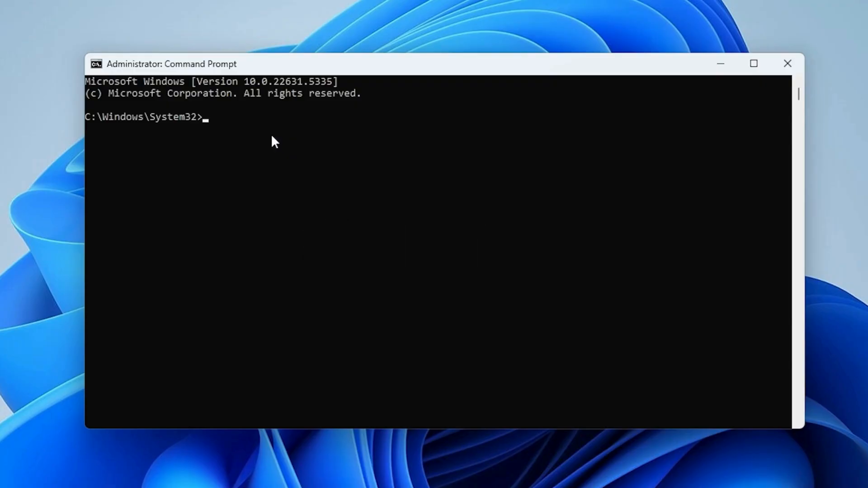
Step: Run the sfc /scannow system file check in the Administrator Command Prompt
type("sfc /scannow")
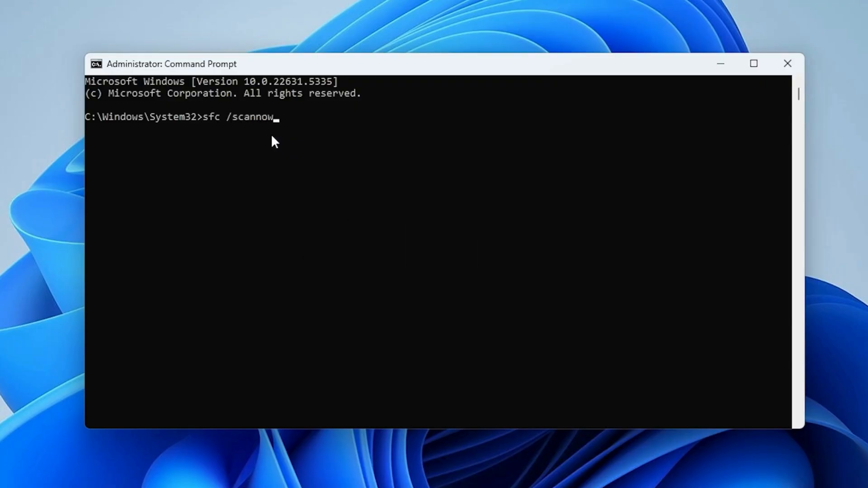
key("Enter")
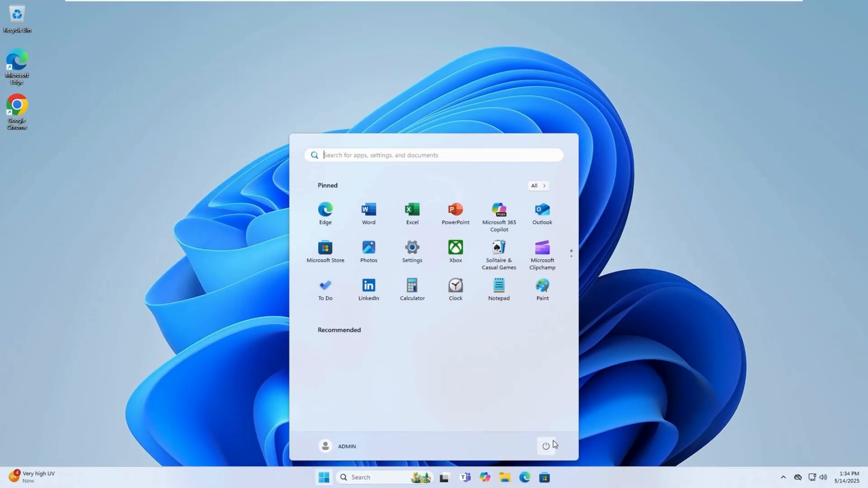
Step: Restart the PC from the Start menu power options
left_click(546, 446)
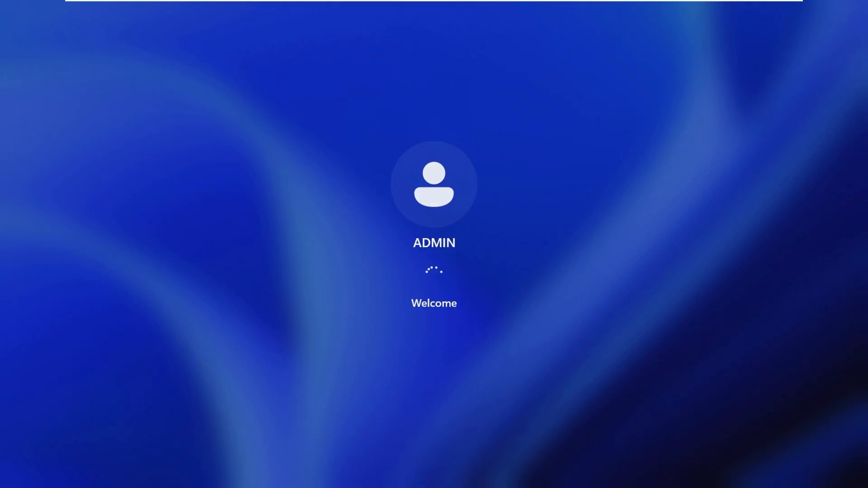